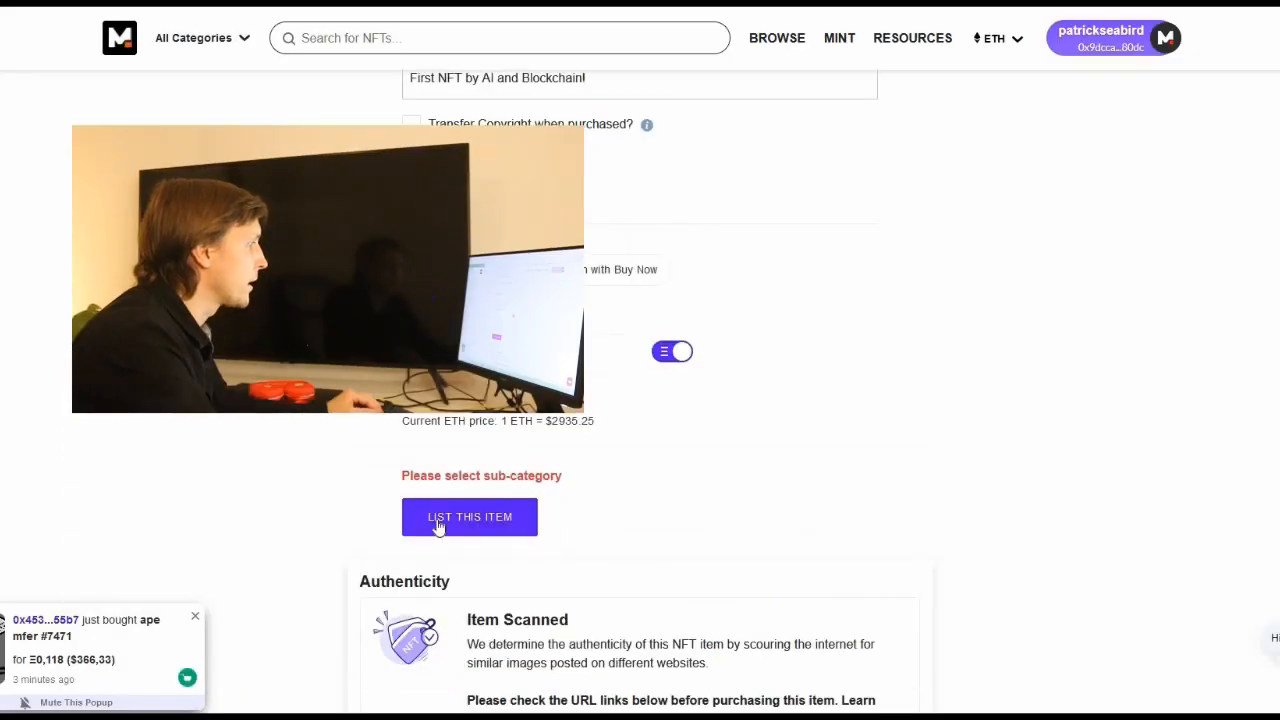
- Connect the MetaMask wallet from the top bar and start a new item
{"action": "left_click", "coordinate": [468, 516]}
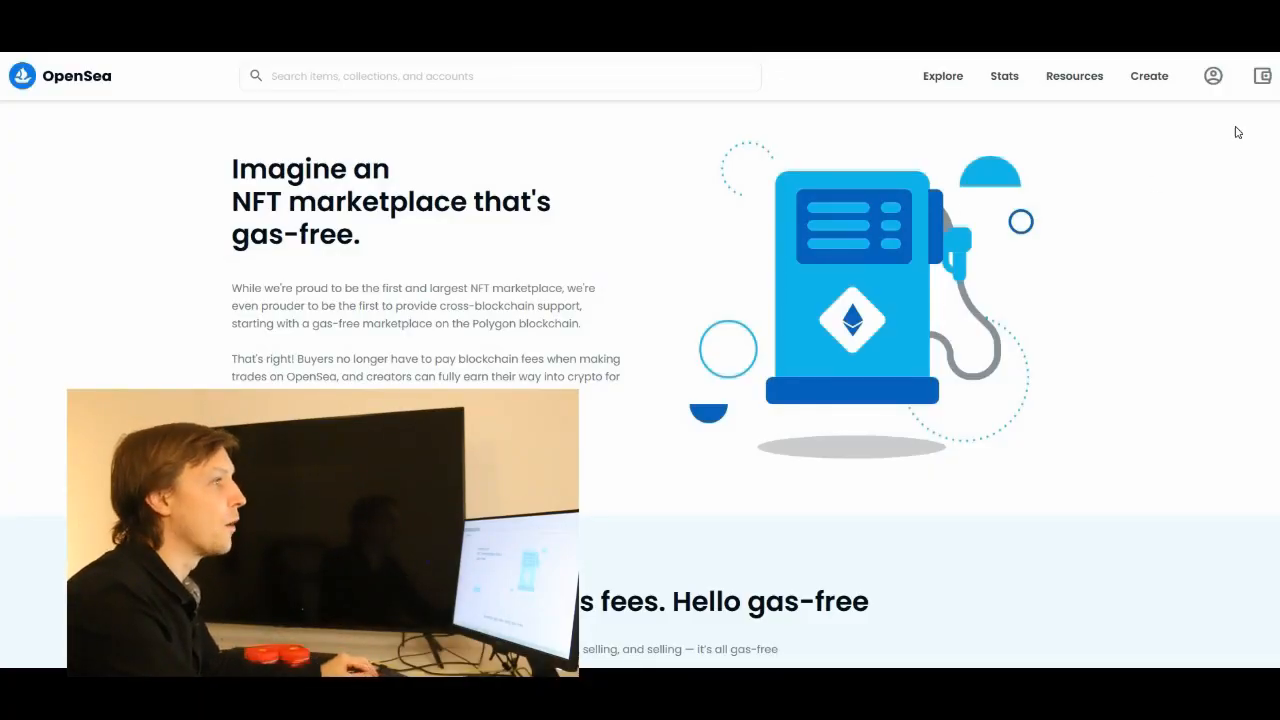
{"action": "left_click", "coordinate": [1262, 76]}
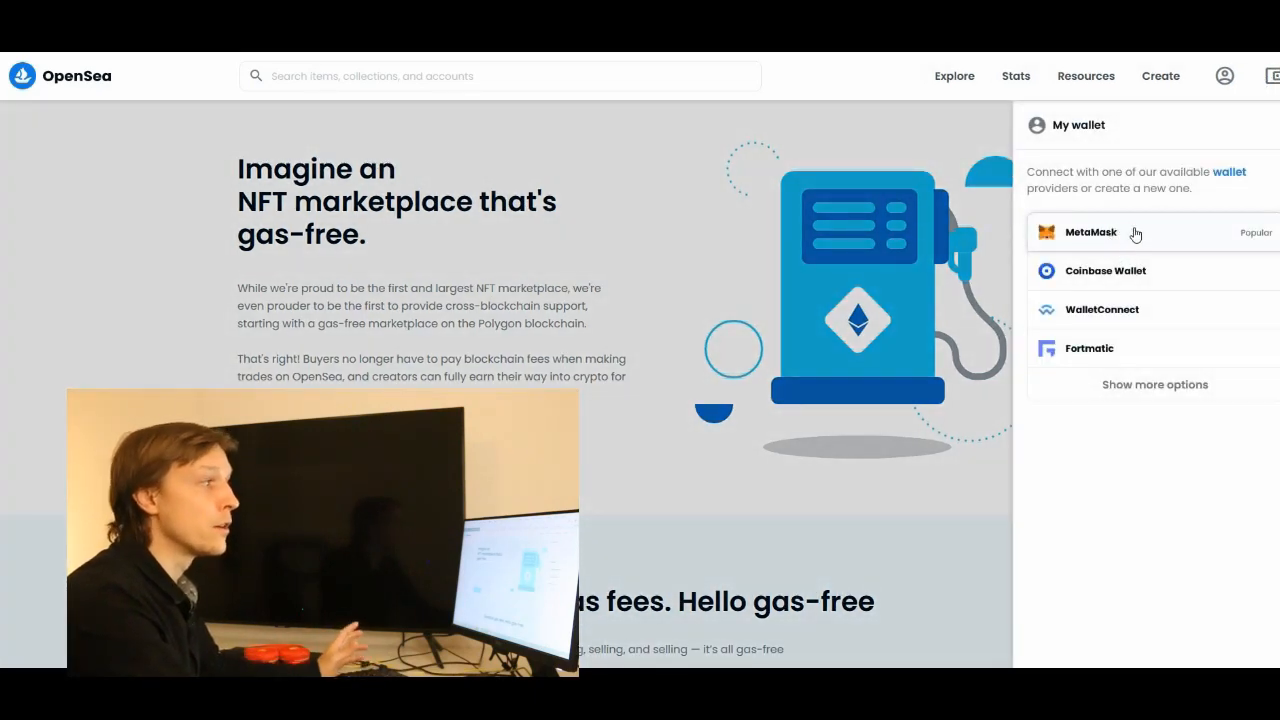
{"action": "mouse_move", "coordinate": [1164, 278]}
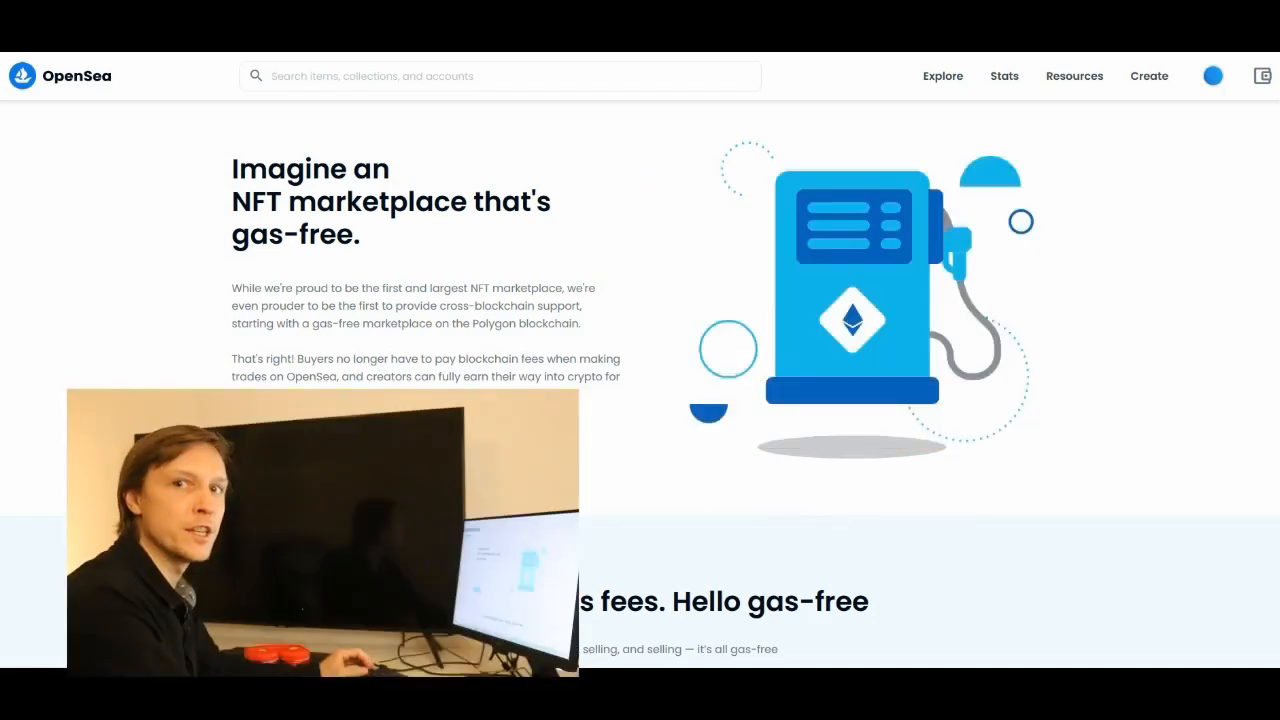
{"action": "left_click", "coordinate": [1148, 76]}
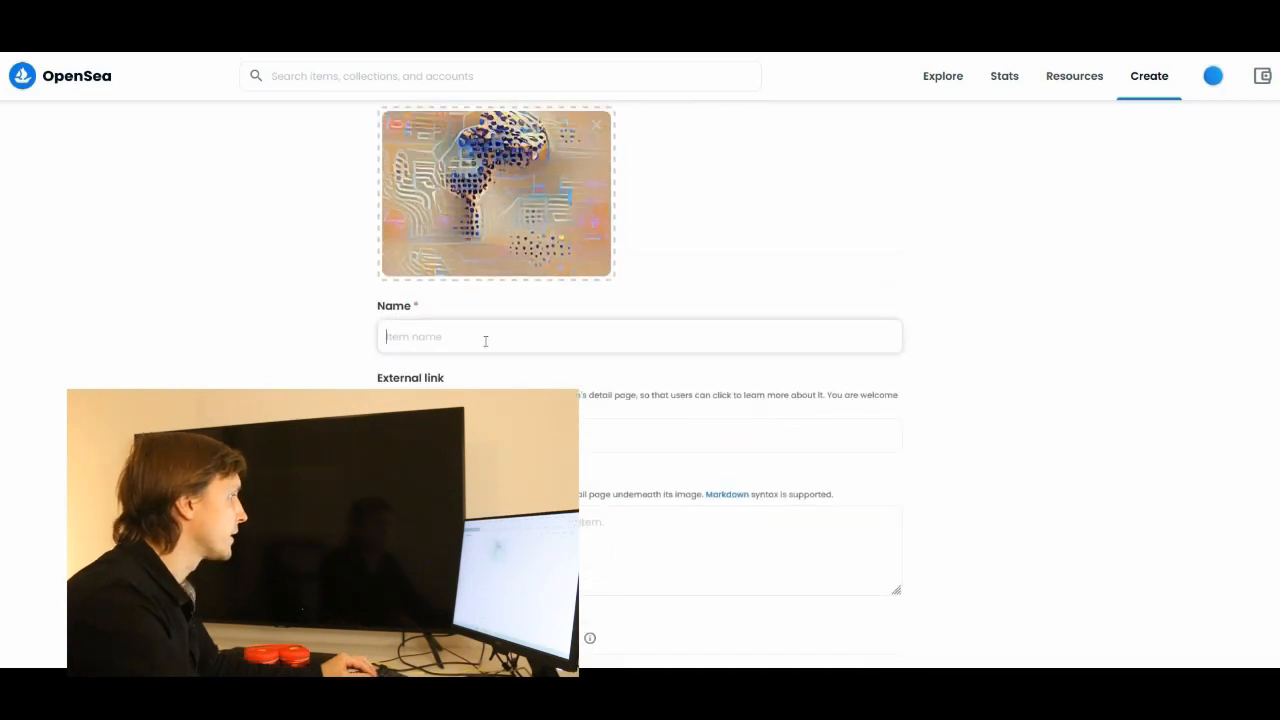
- Name the uploaded artwork AIB2, keep Polygon as the blockchain, and create the item
{"action": "type", "text": "AIB"}
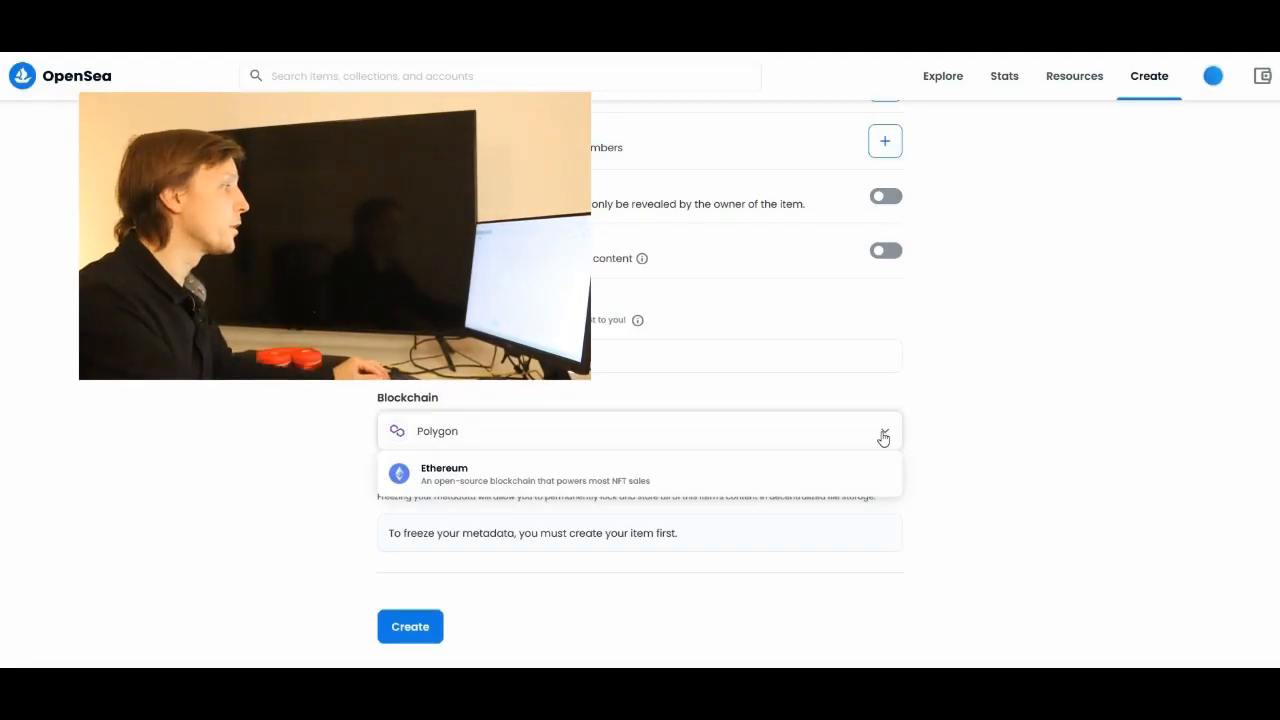
{"action": "left_click", "coordinate": [884, 432]}
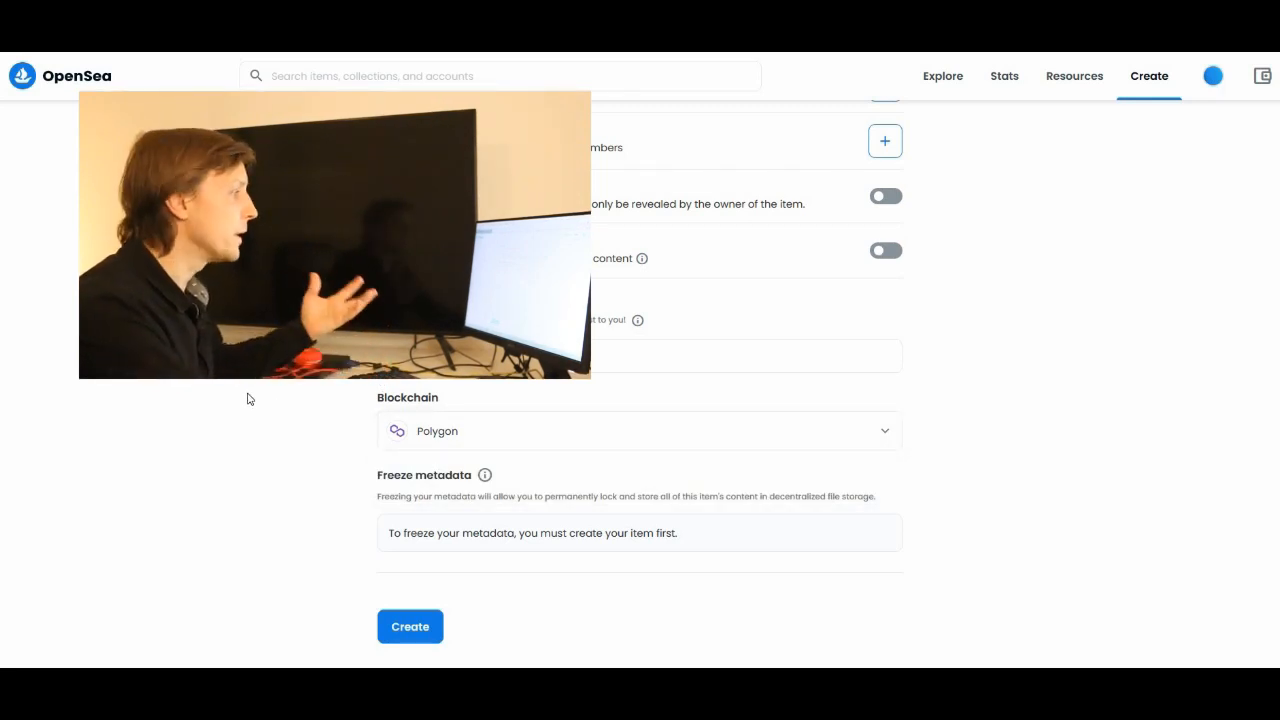
{"action": "mouse_move", "coordinate": [238, 390]}
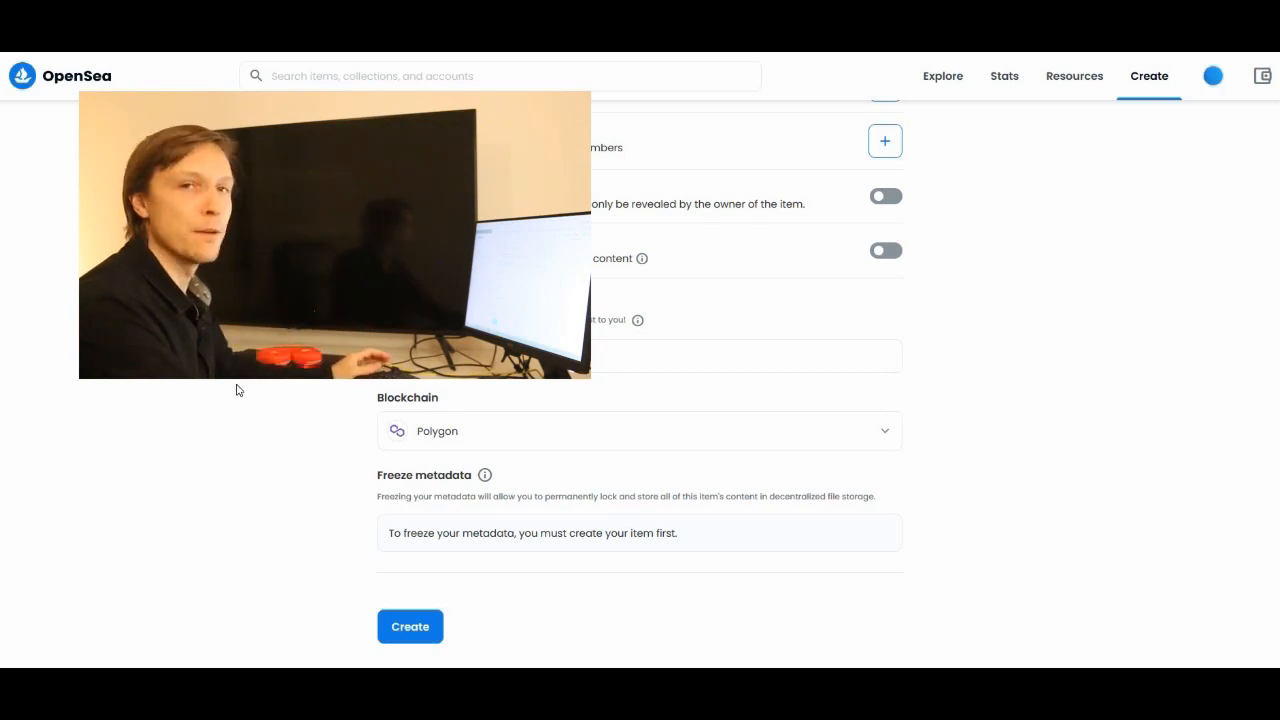
{"action": "left_click", "coordinate": [408, 626]}
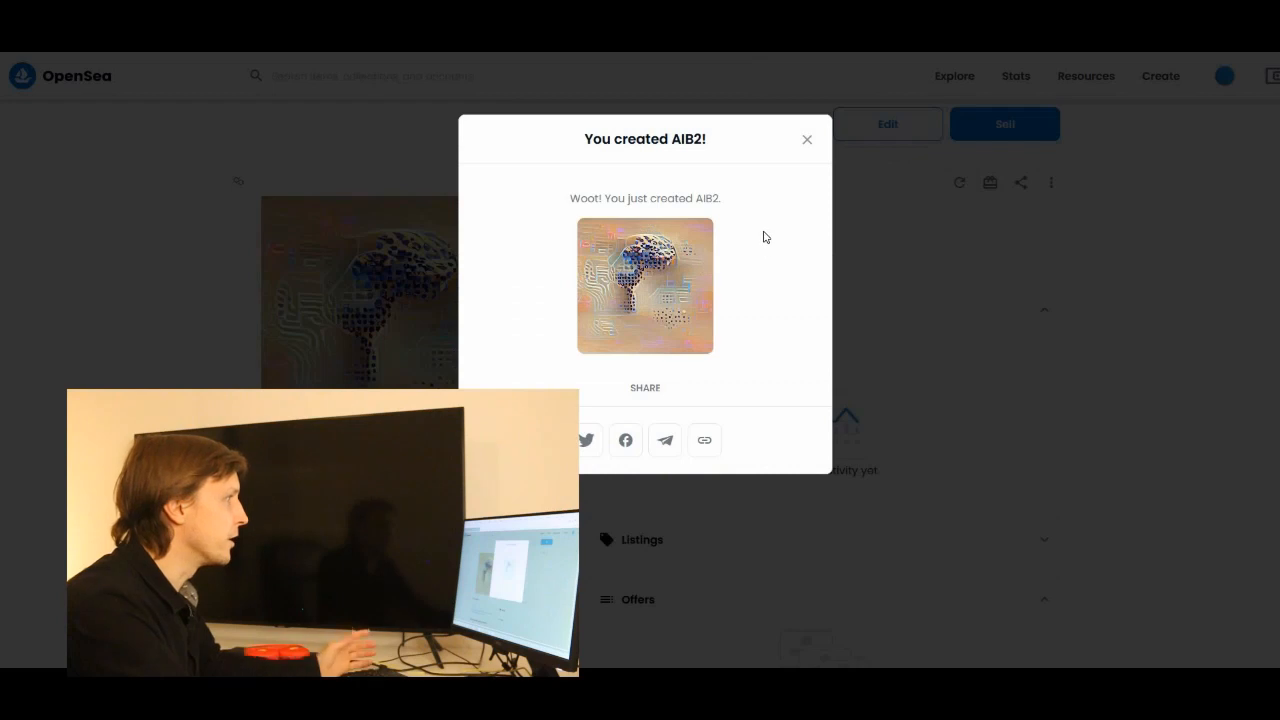
- Dismiss the 'You created AIB2!' popup and enter a sale price of 0.067 ETH
{"action": "left_click", "coordinate": [808, 140]}
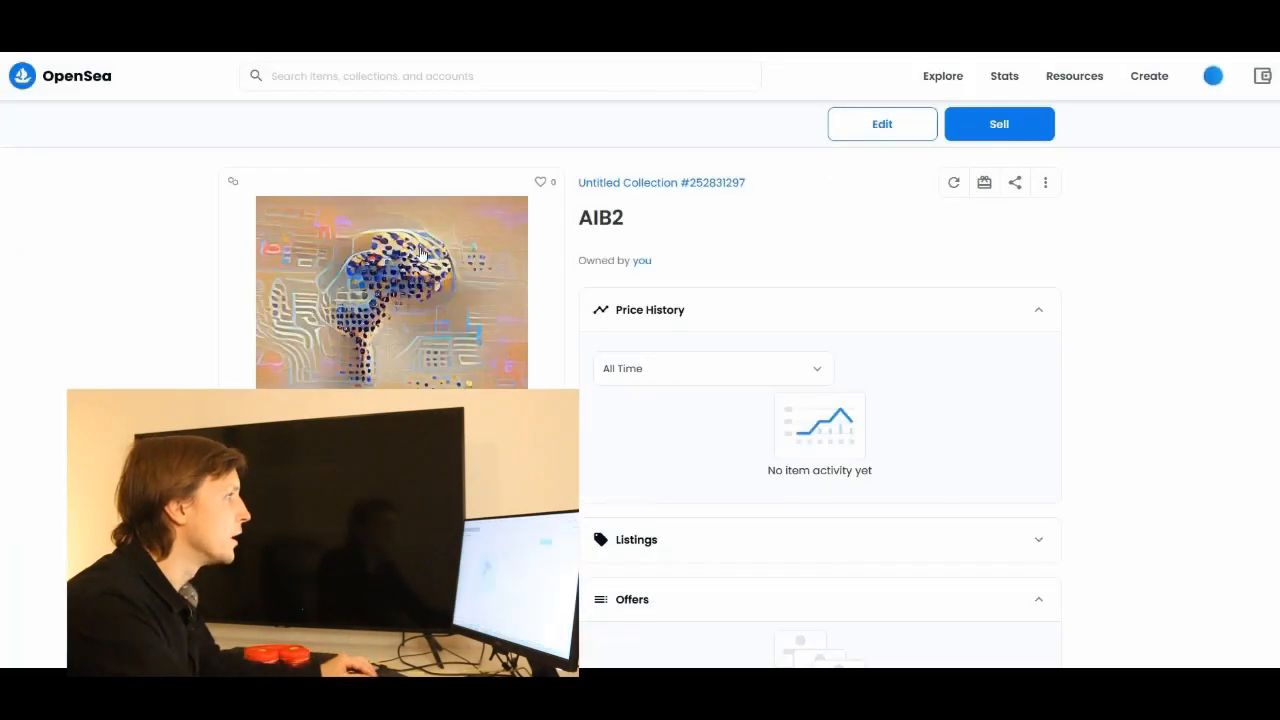
{"action": "mouse_move", "coordinate": [156, 256]}
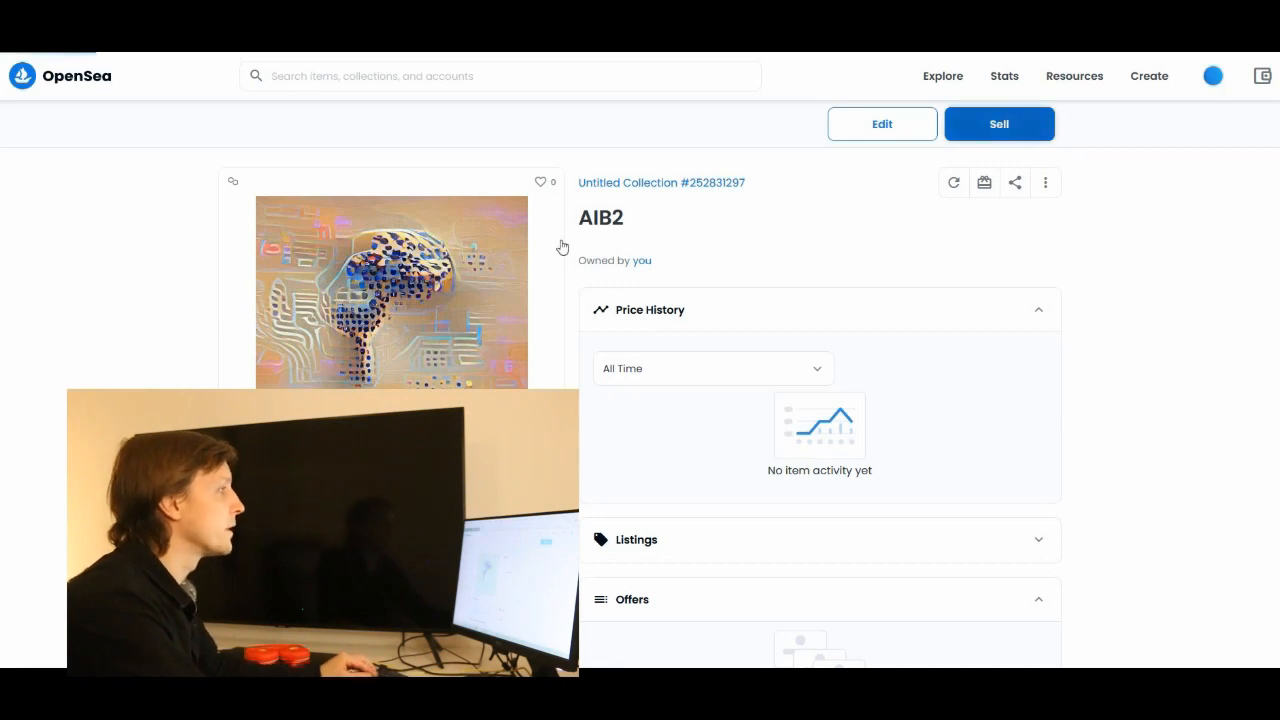
{"action": "left_click", "coordinate": [998, 124]}
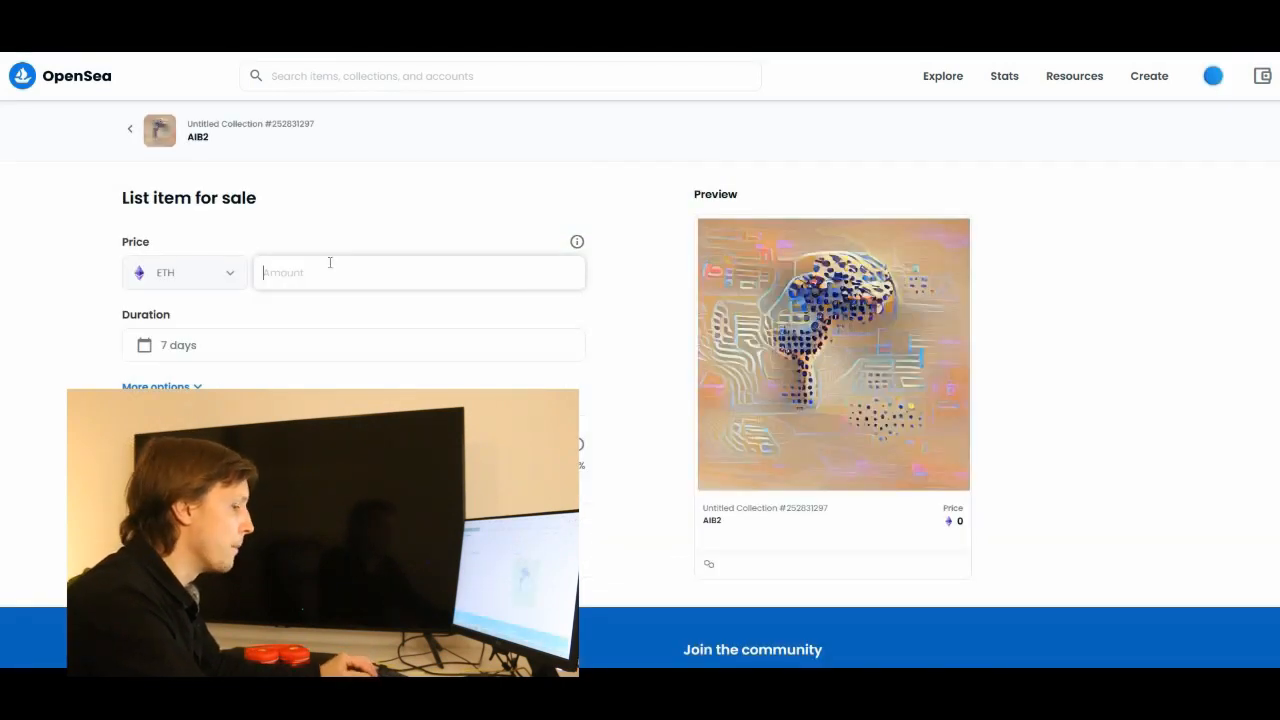
{"action": "type", "text": "0.067"}
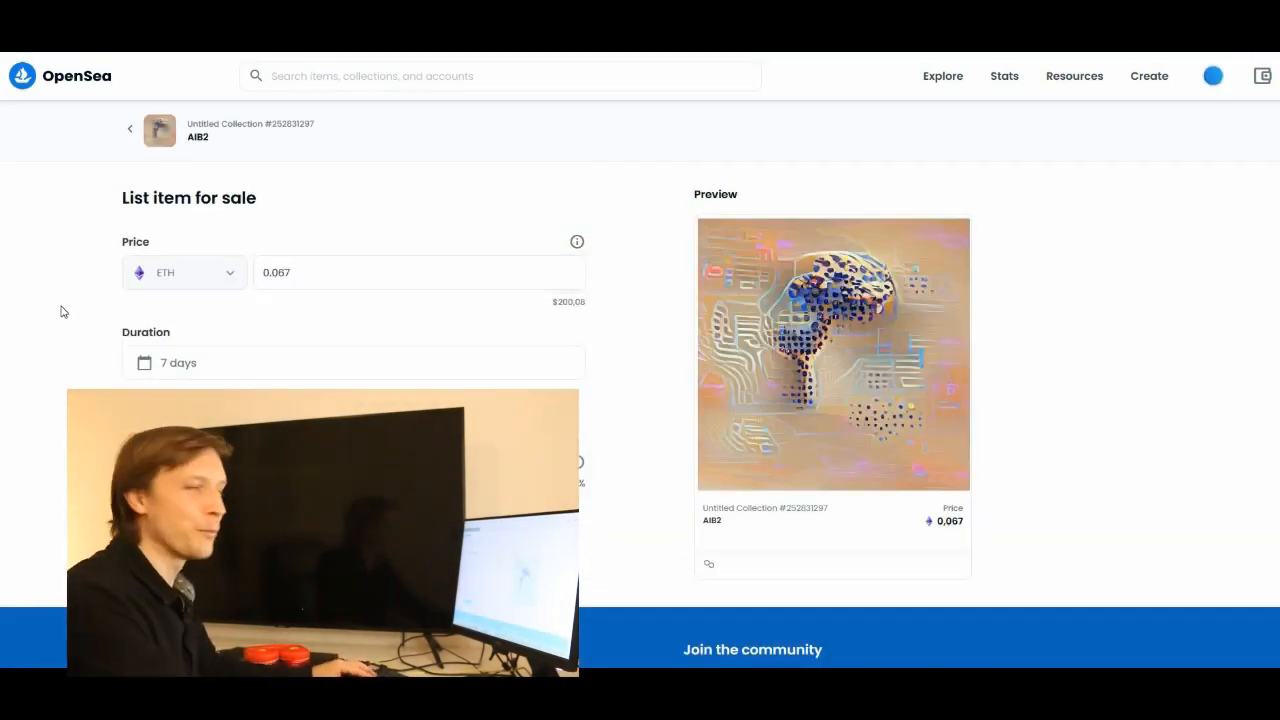